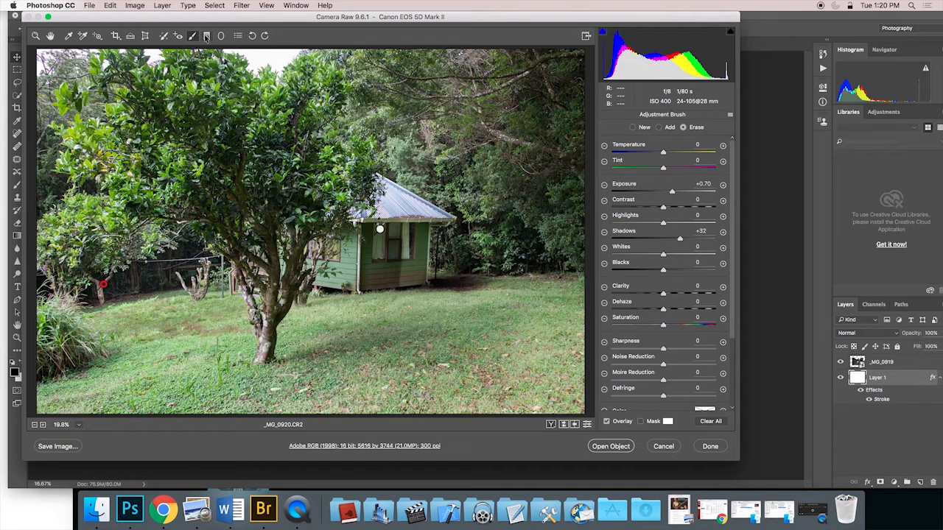
- Apply the tree-photo edits with Done, then open the forest path CR2 from Bridge
left_click(206, 36)
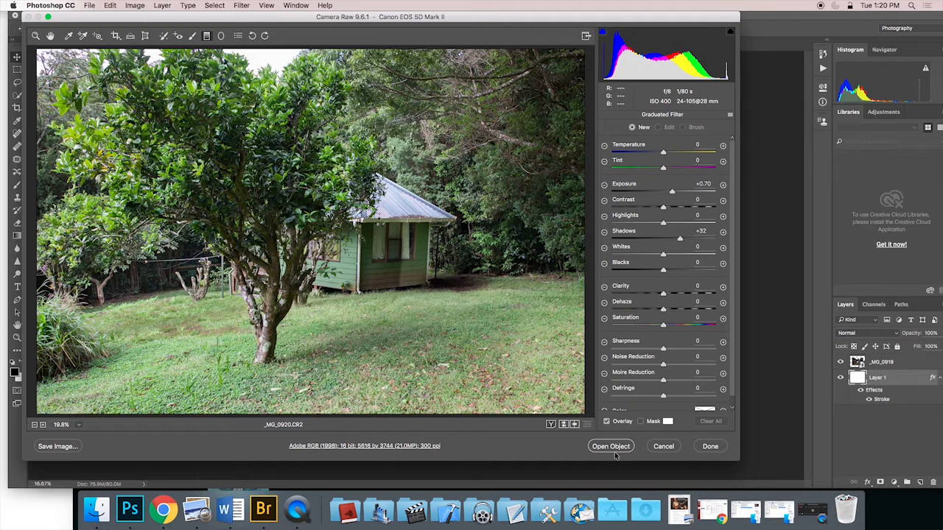
mouse_move(710, 447)
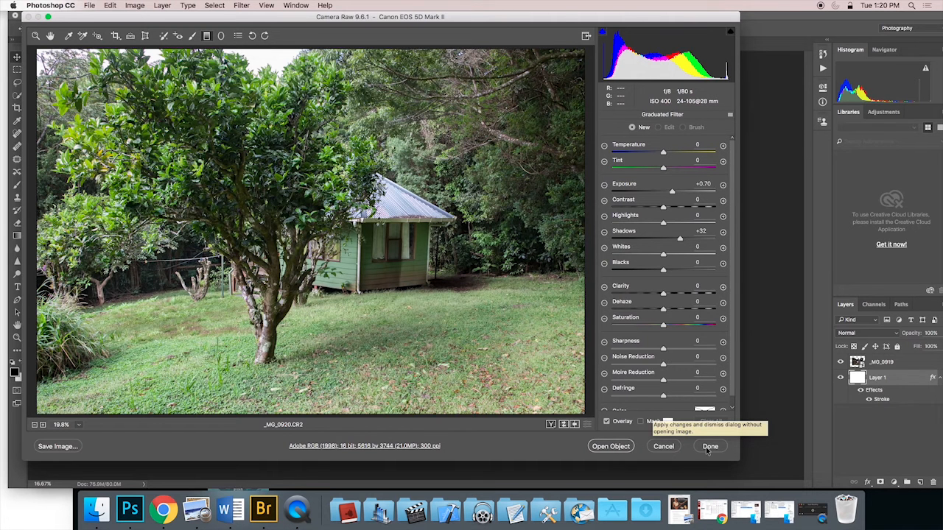
left_click(710, 446)
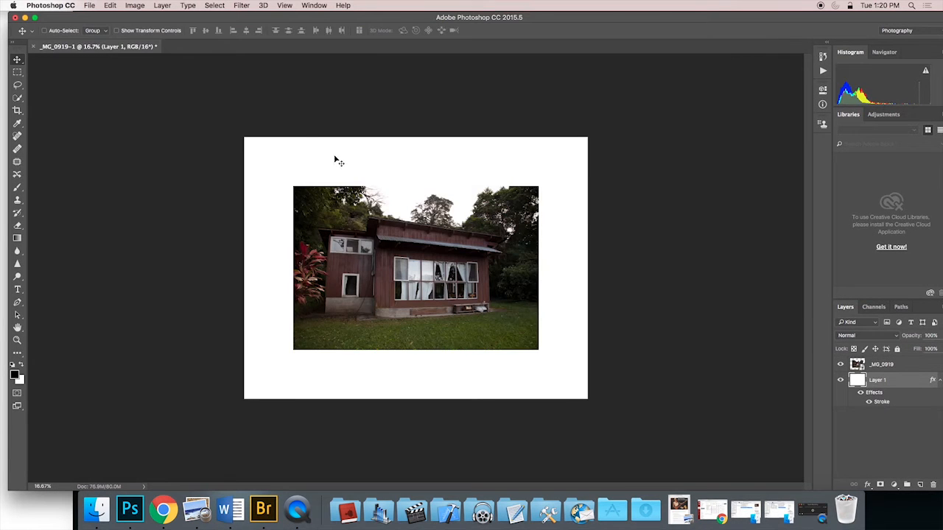
left_click(262, 508)
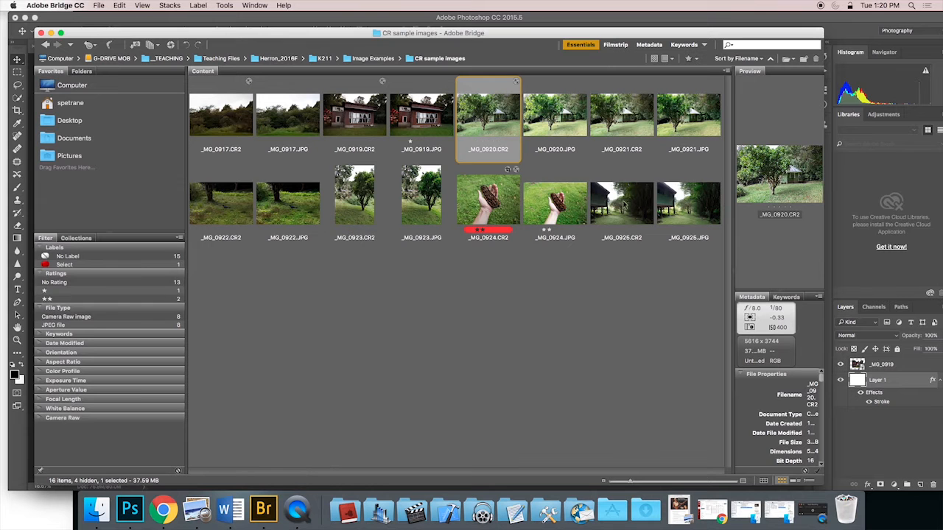
left_click(622, 203)
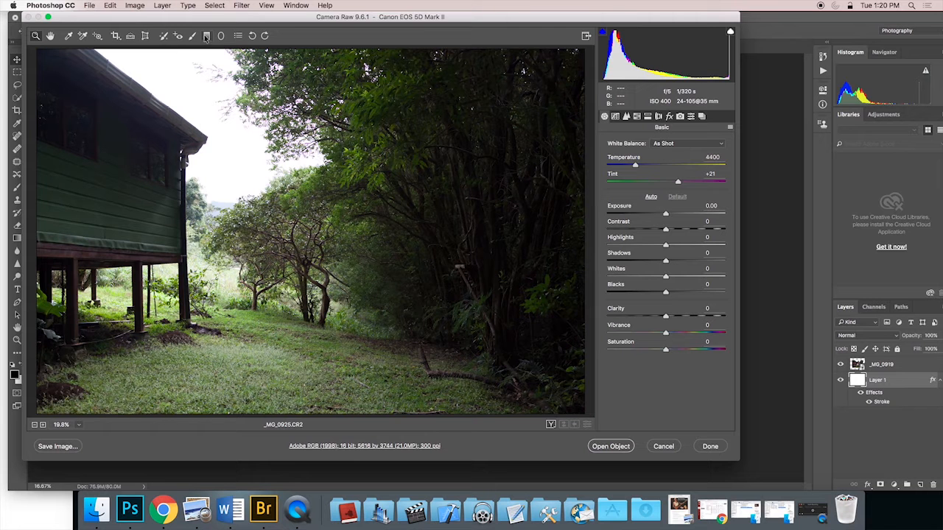
mouse_move(206, 35)
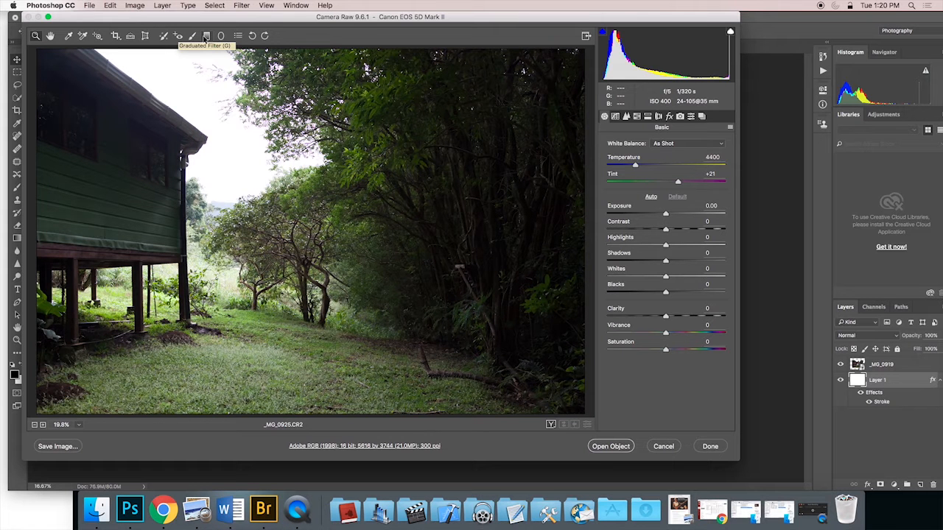
mouse_move(209, 35)
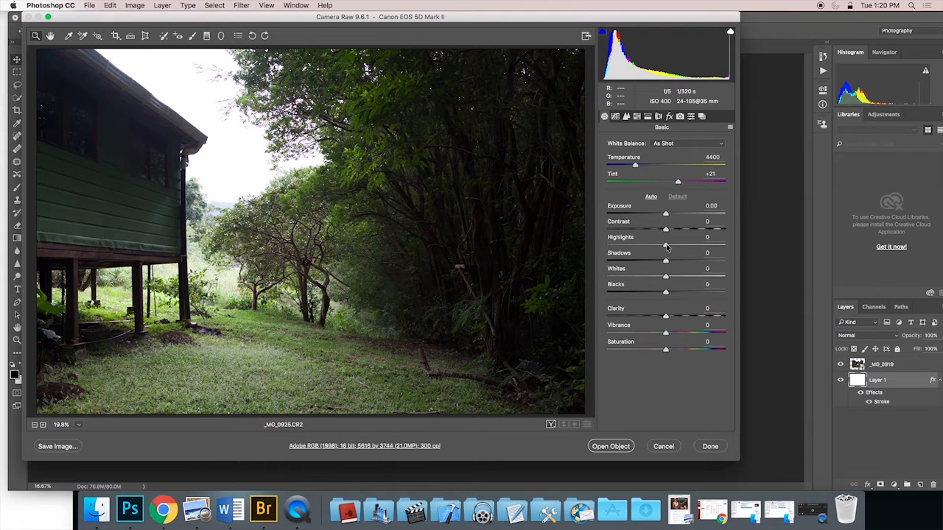
- Lower the Highlights on the bright sky, lift the Shadows in the trees, and brighten the Whites
left_click_drag(666, 244, 654, 245)
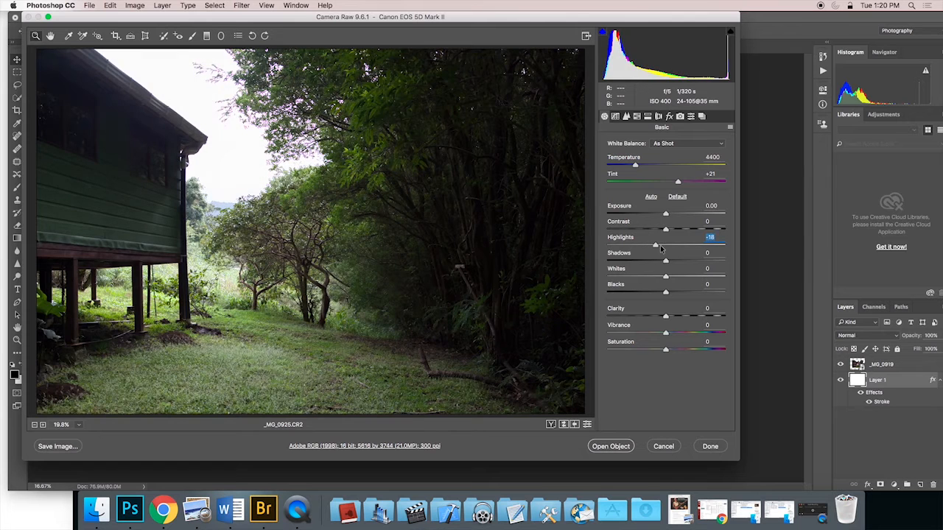
left_click_drag(666, 244, 691, 244)
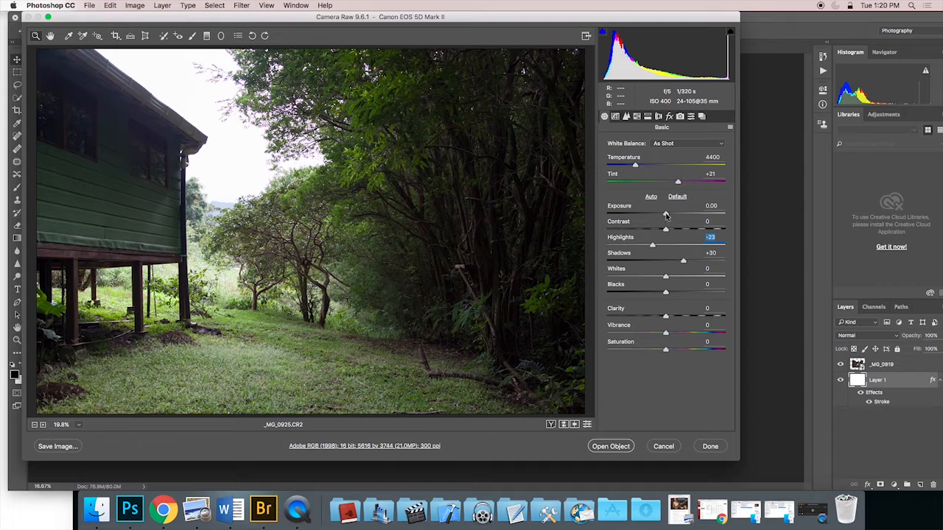
left_click_drag(666, 277, 642, 277)
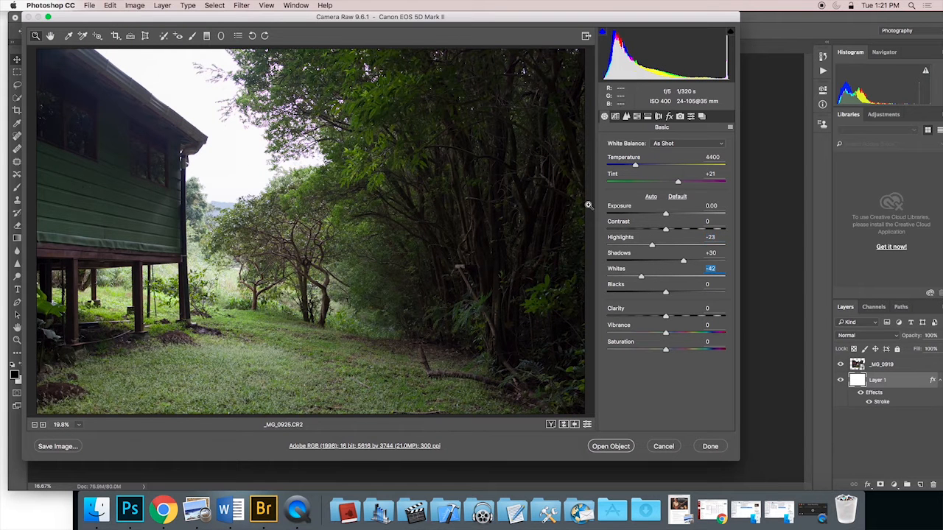
mouse_move(370, 160)
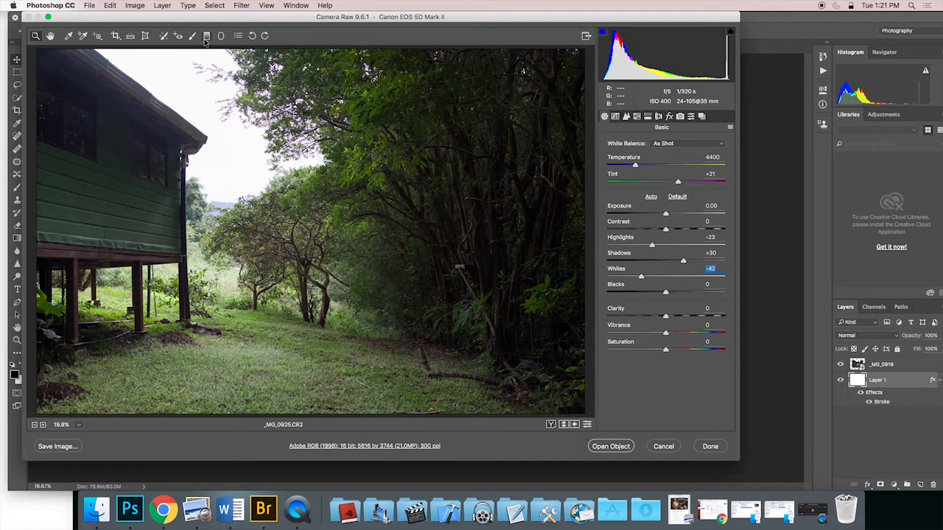
- Switch to the Graduated Filter tool to brighten the right-hand trees
left_click(197, 36)
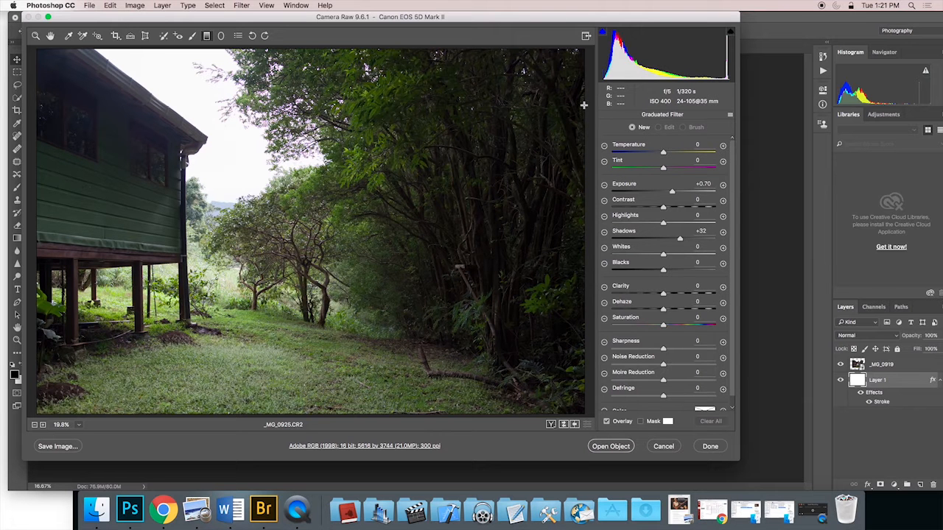
mouse_move(585, 174)
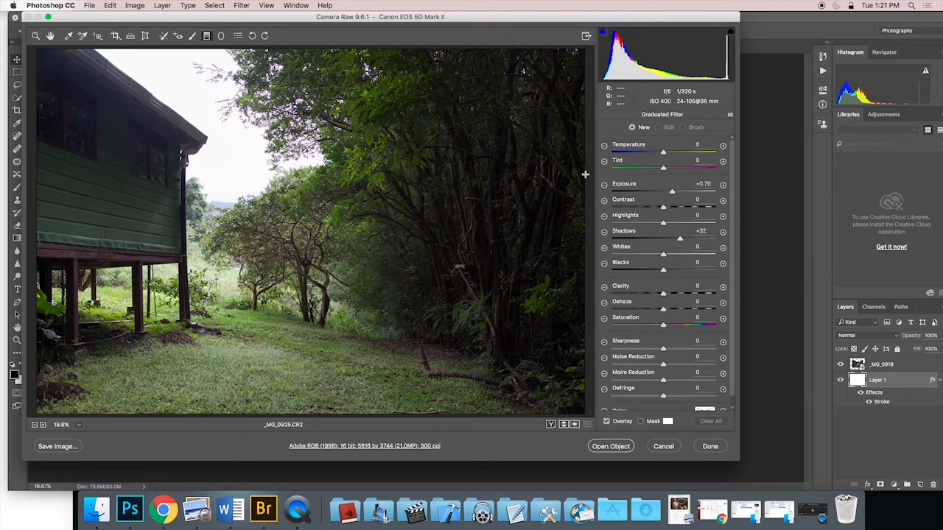
mouse_move(565, 180)
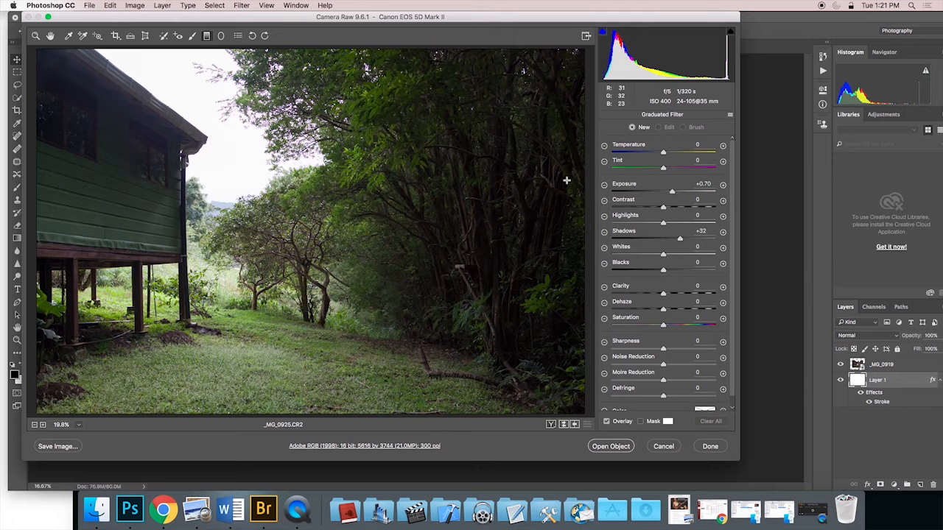
mouse_move(458, 177)
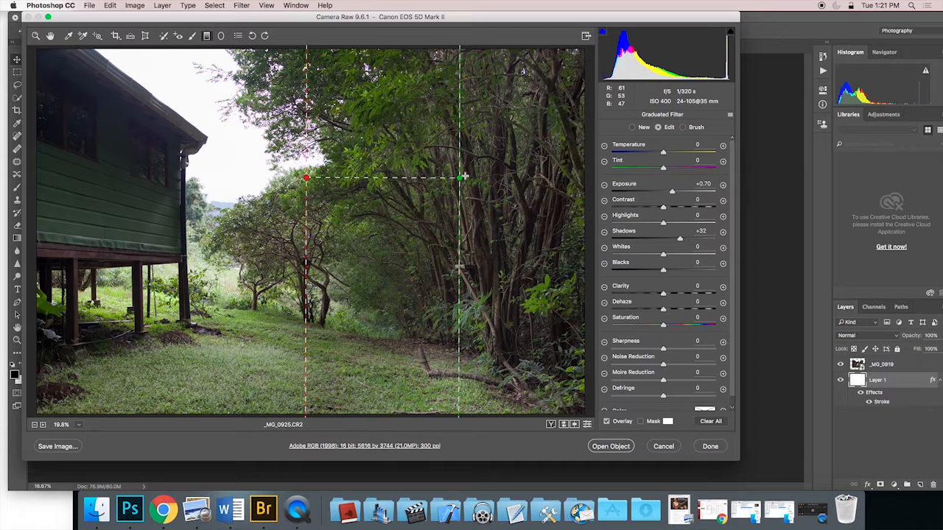
mouse_move(483, 184)
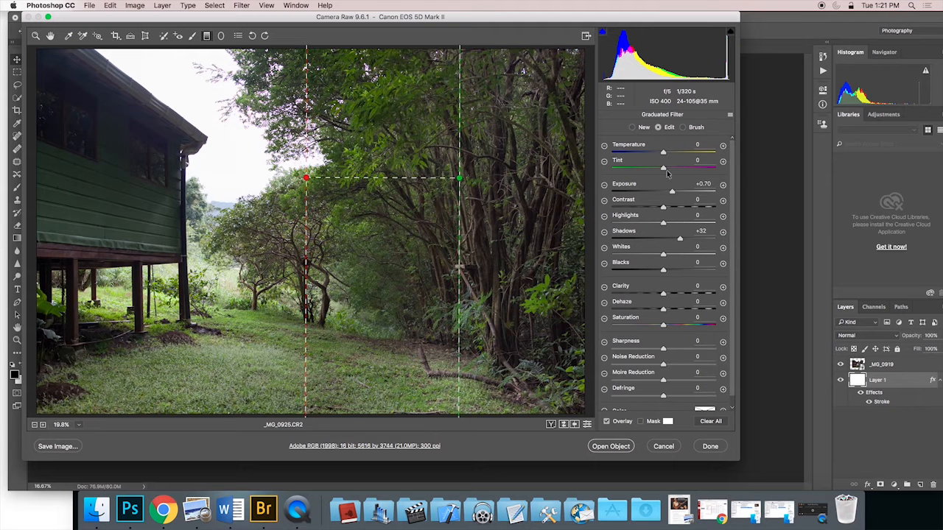
- Reset the filter's sliders, then raise its Exposure to about +1.10 over the dark trees
left_click_drag(680, 239, 663, 239)
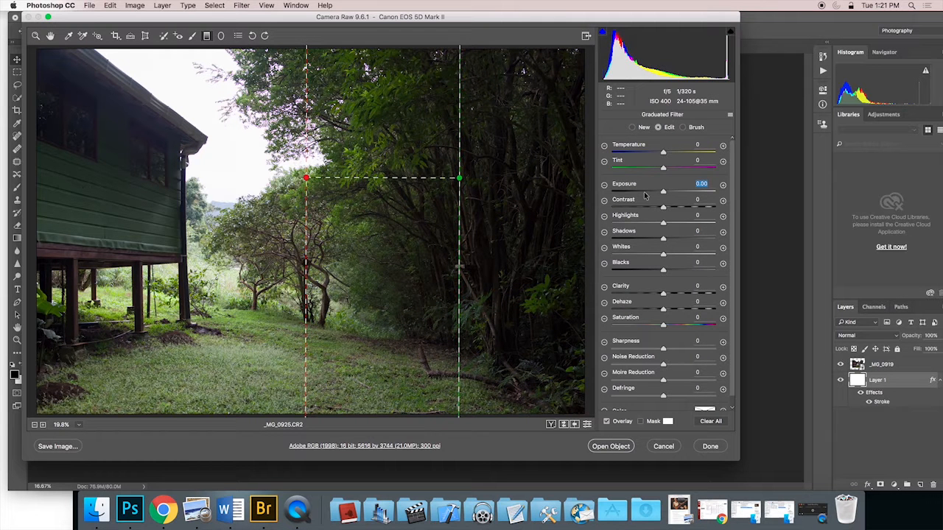
left_click_drag(662, 192, 664, 192)
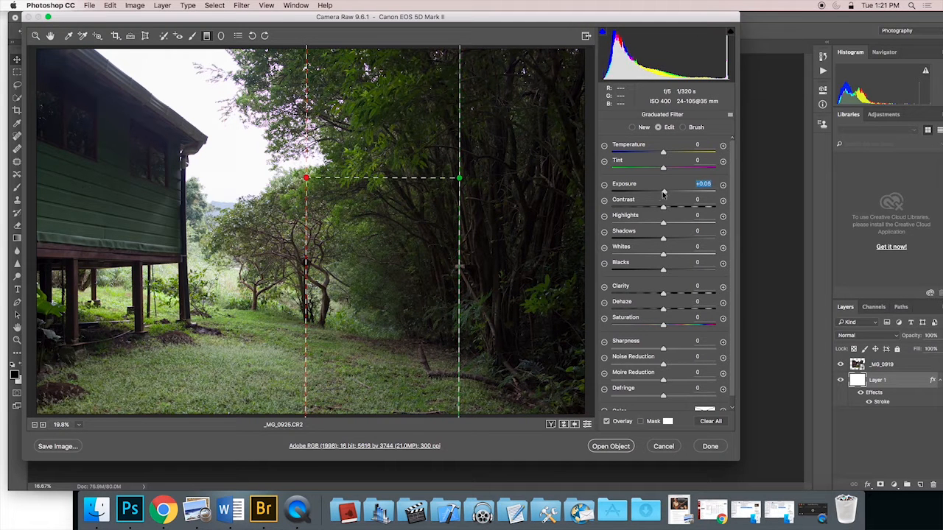
left_click_drag(663, 183, 677, 183)
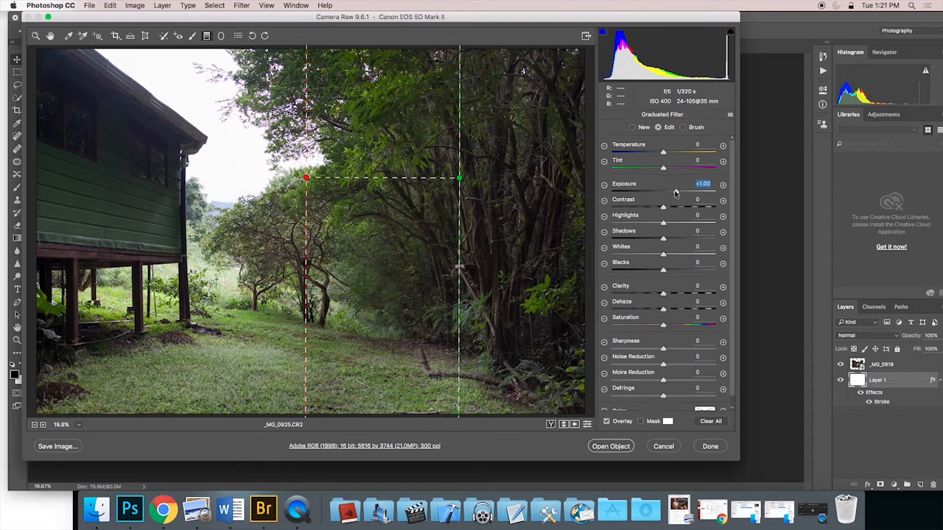
left_click_drag(677, 192, 681, 191)
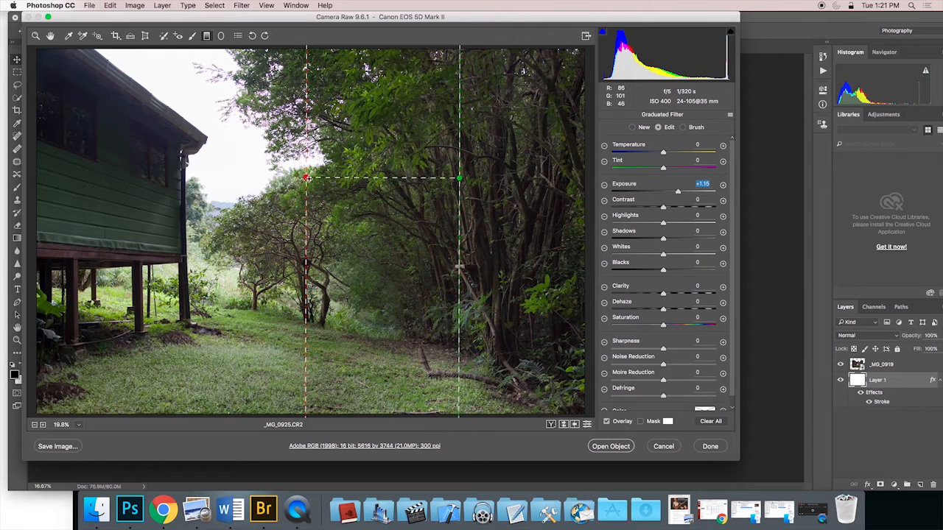
- Reposition the gradient guides and spread them into a soft, feathered transition across the trees
left_click_drag(308, 180, 442, 180)
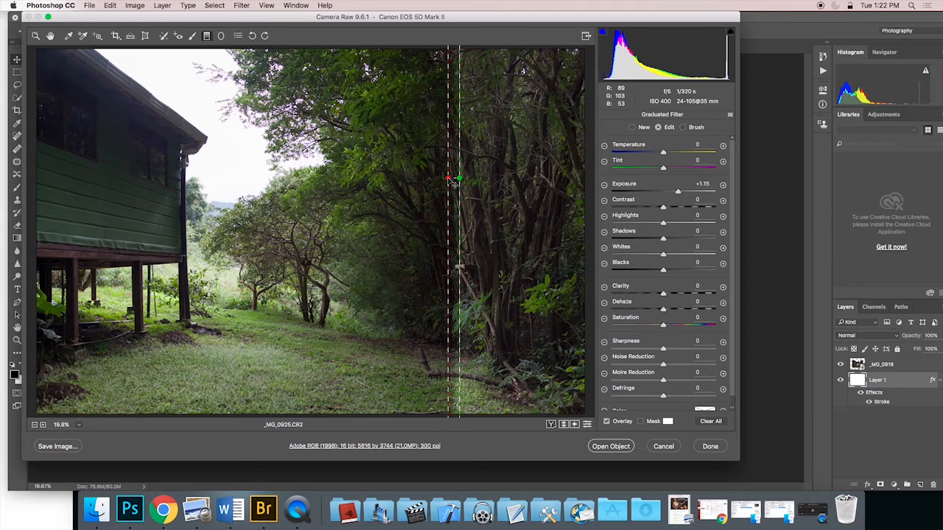
left_click_drag(449, 178, 458, 180)
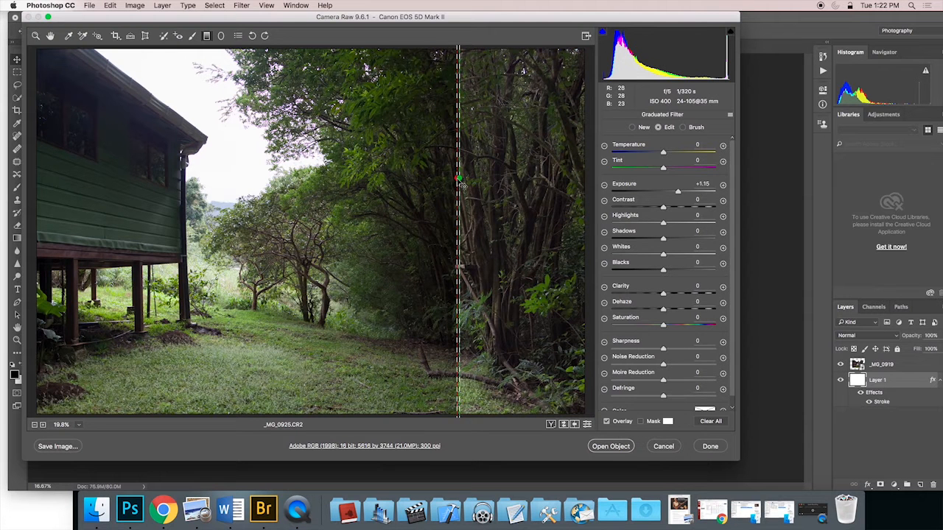
left_click_drag(458, 177, 343, 177)
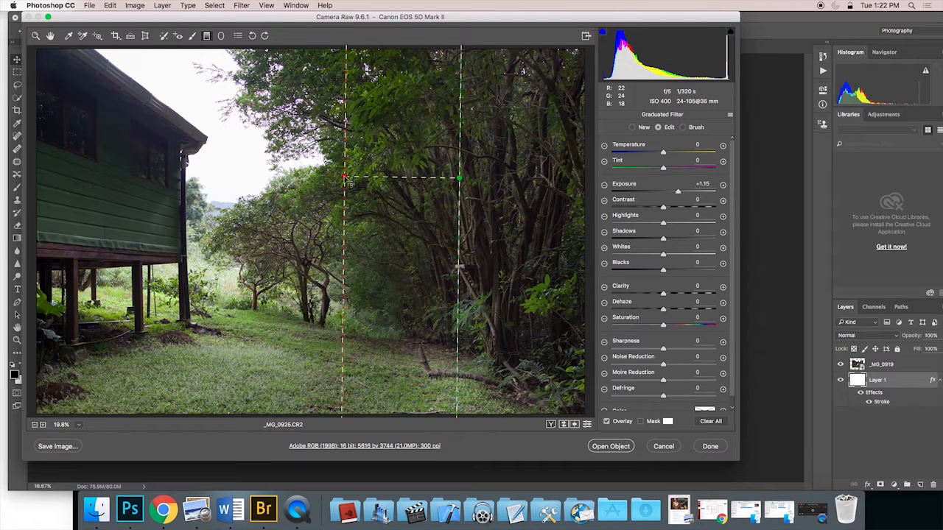
left_click_drag(345, 177, 327, 184)
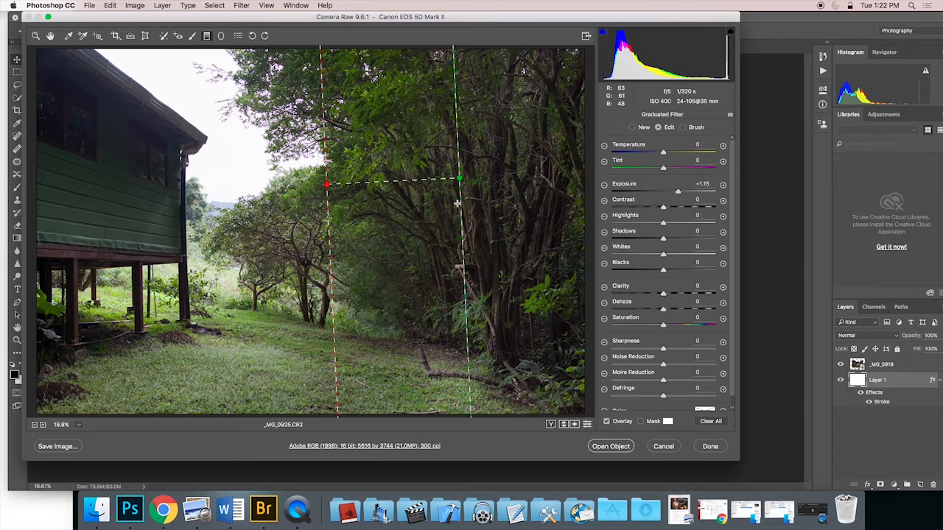
left_click_drag(458, 178, 491, 178)
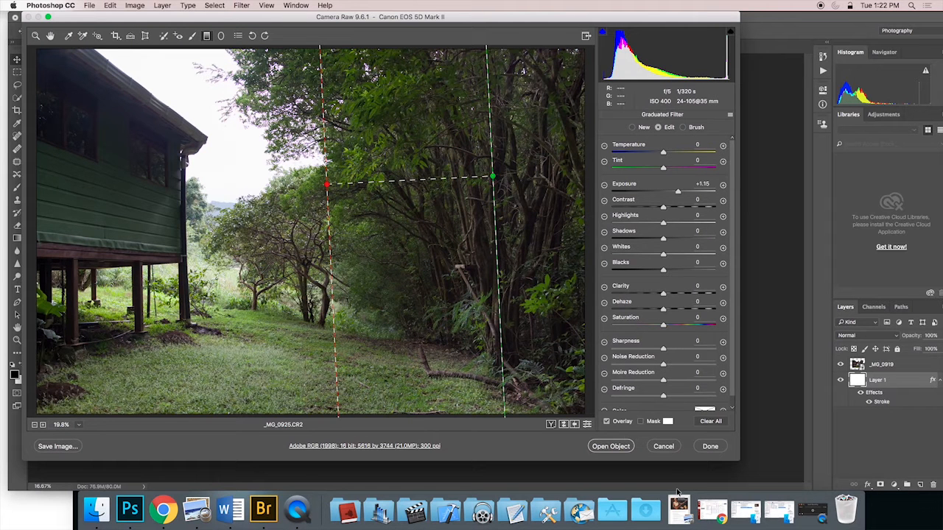
- Hide the gradient guides to judge the result, then return to the Basic adjustments
left_click(607, 421)
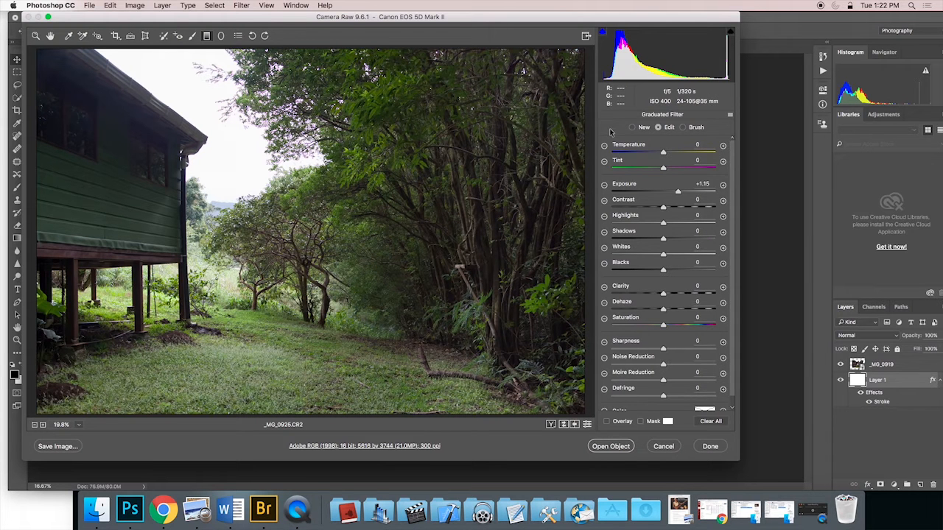
mouse_move(587, 377)
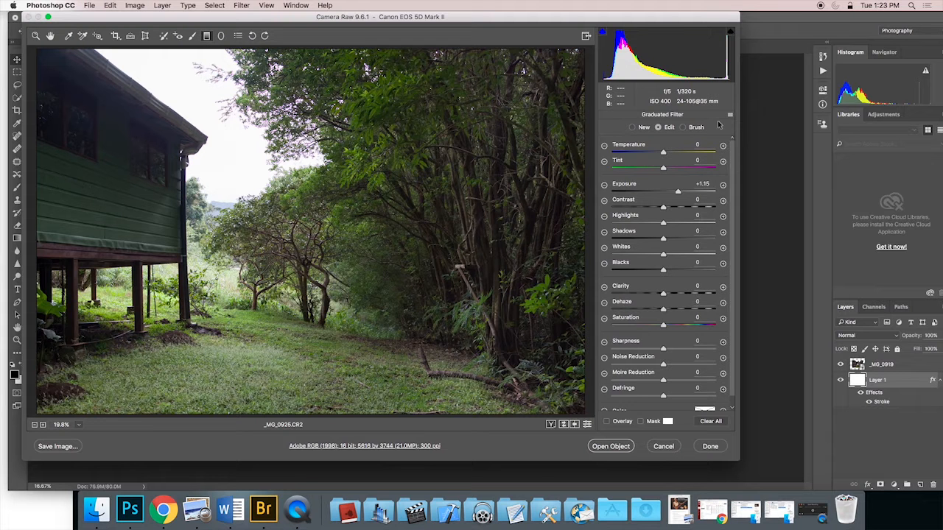
left_click(729, 115)
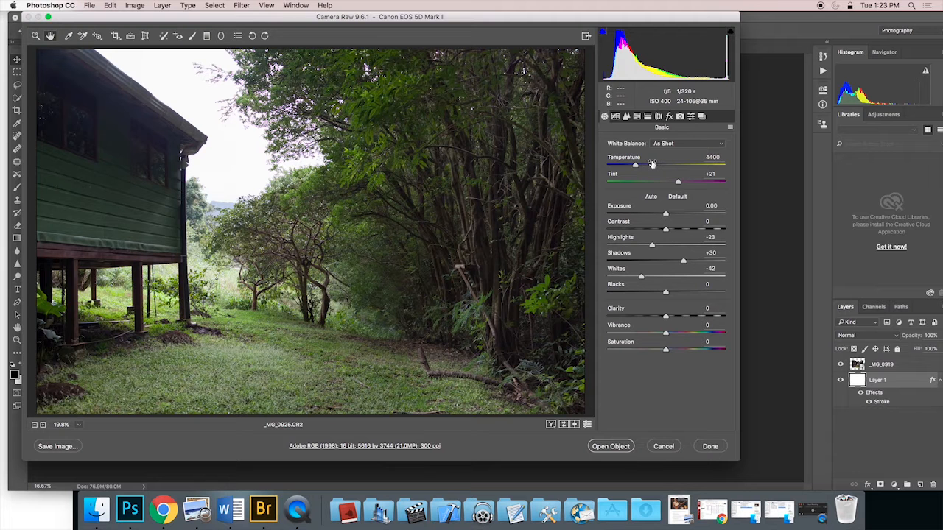
mouse_move(685, 214)
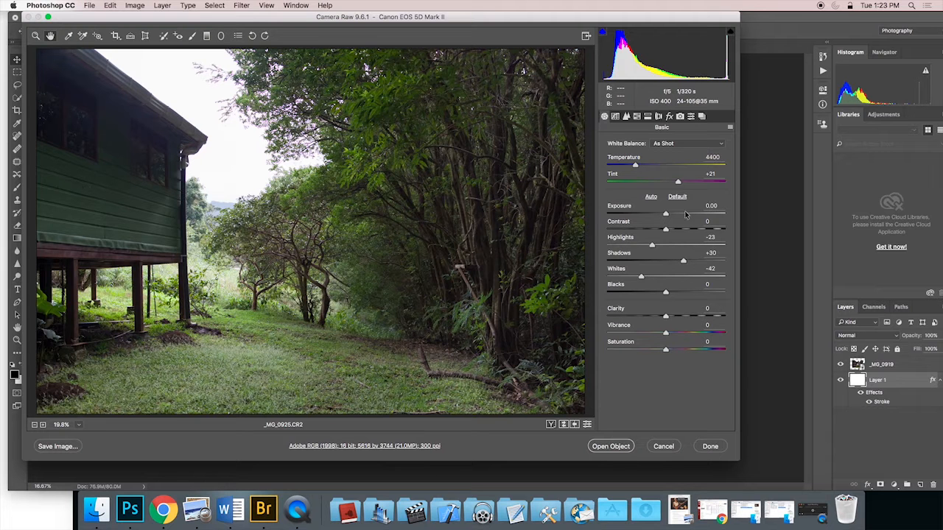
mouse_move(666, 292)
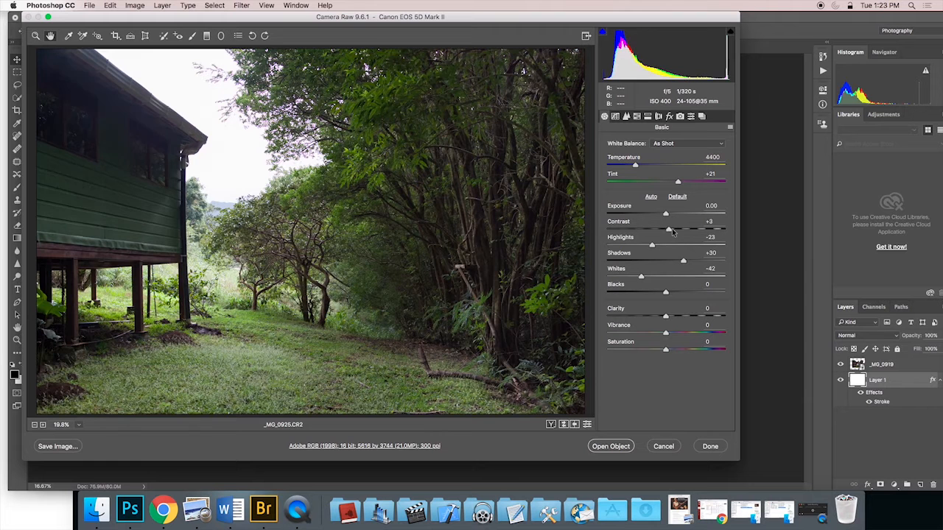
- Raise the overall Contrast slightly to about +2
left_click_drag(666, 230, 685, 230)
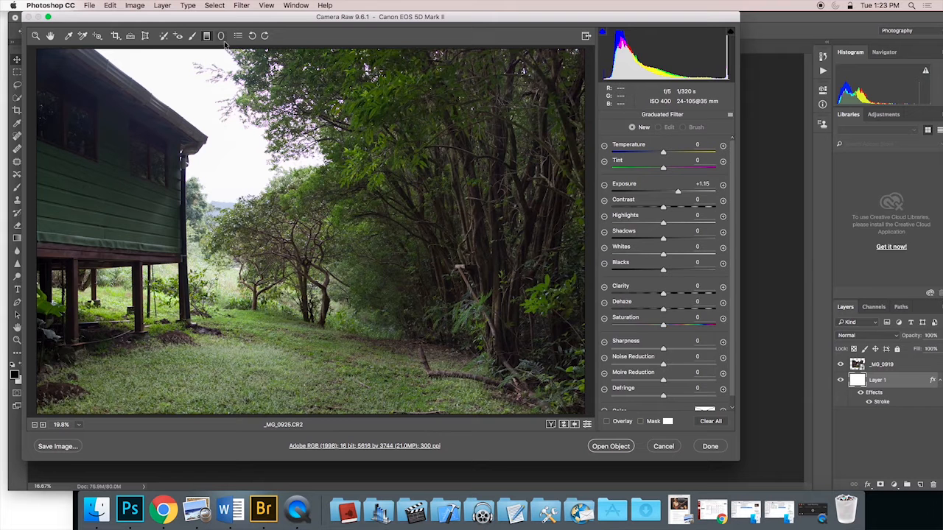
- Add a radial filter over the central trees with a subtly lowered outside Exposure
left_click(220, 35)
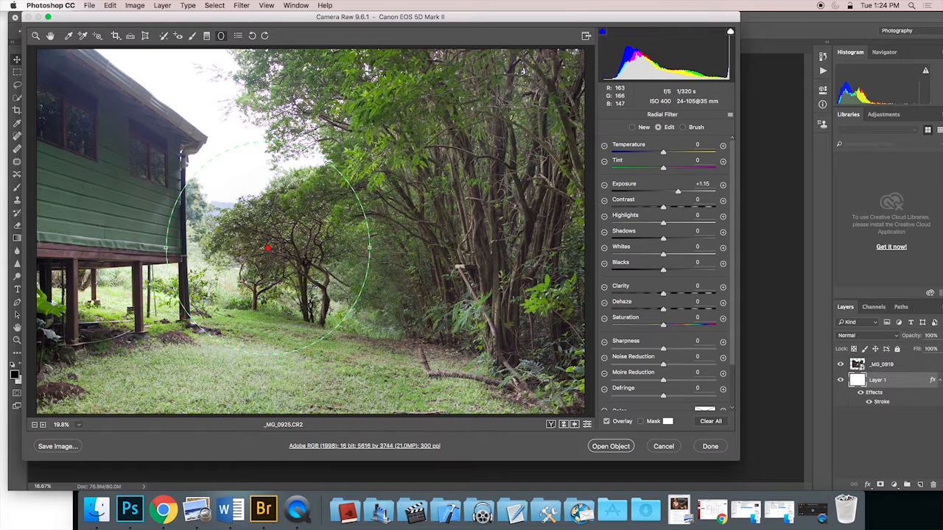
left_click_drag(677, 192, 648, 191)
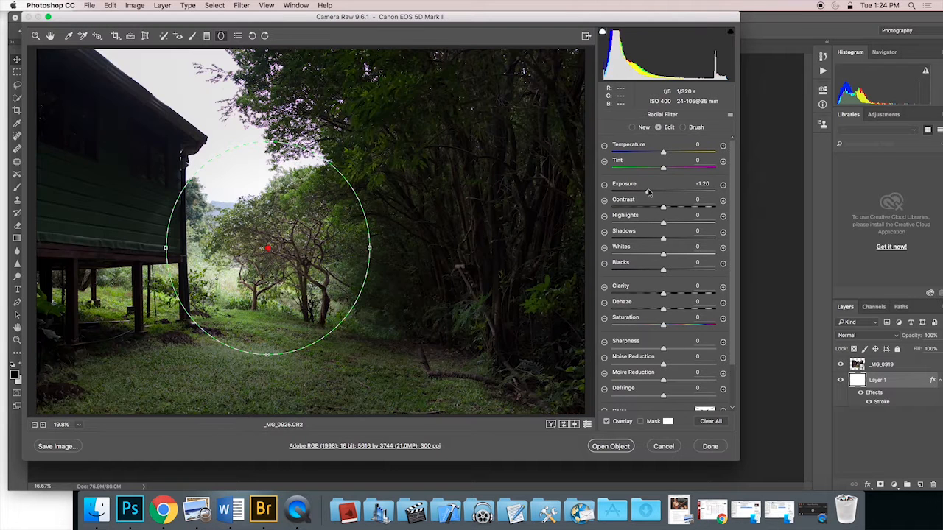
left_click_drag(663, 168, 662, 168)
type("-0.15")
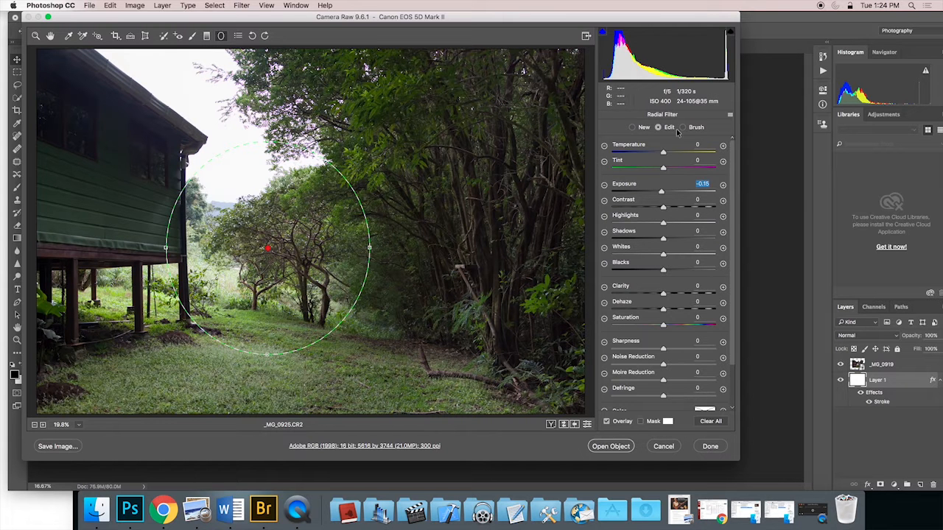
- Check the radial filter's Brush options, then return to the Basic adjustments
left_click(696, 127)
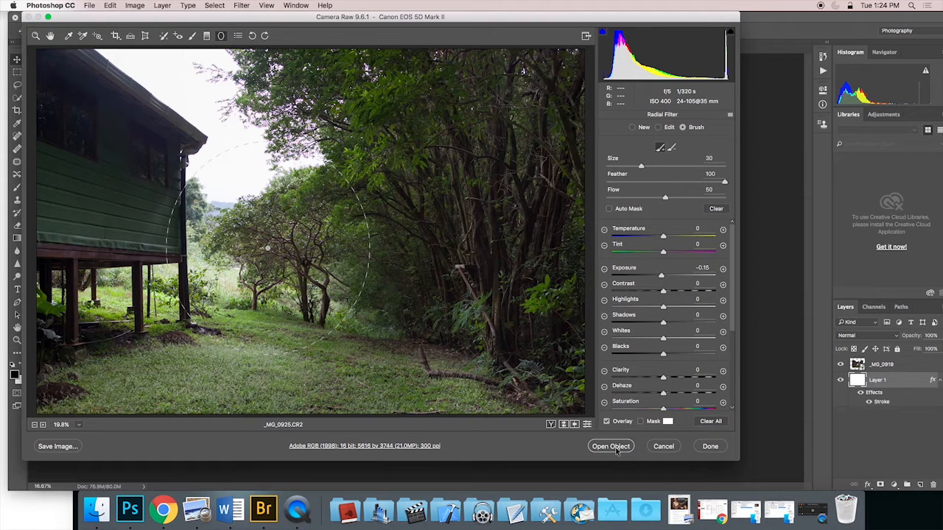
left_click(604, 116)
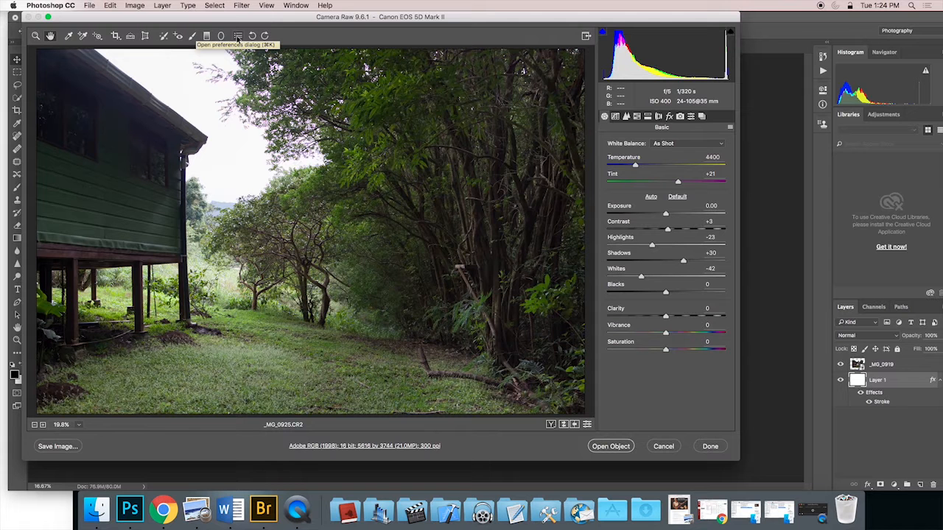
- In Preferences, set JPEG handling to automatically open all supported JPEGs, keeping sidecar .xmp files
left_click(237, 35)
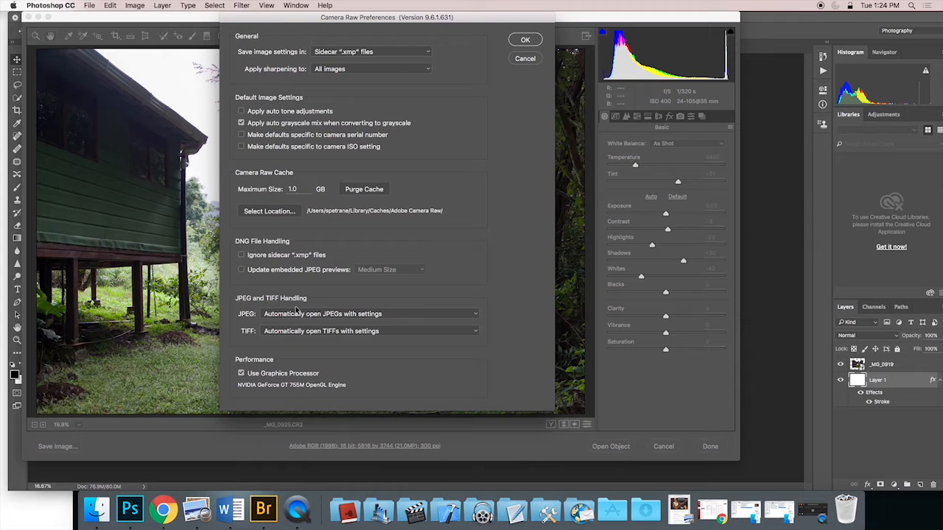
left_click(368, 313)
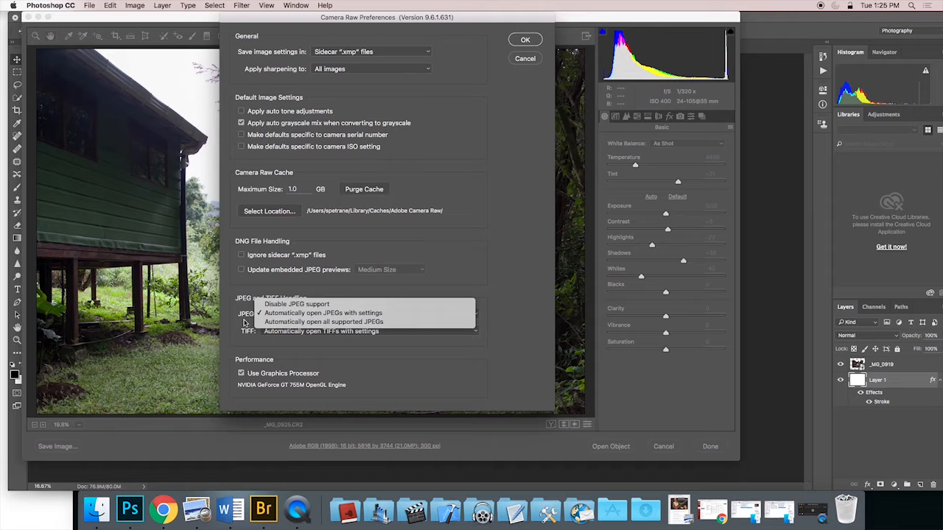
mouse_move(339, 321)
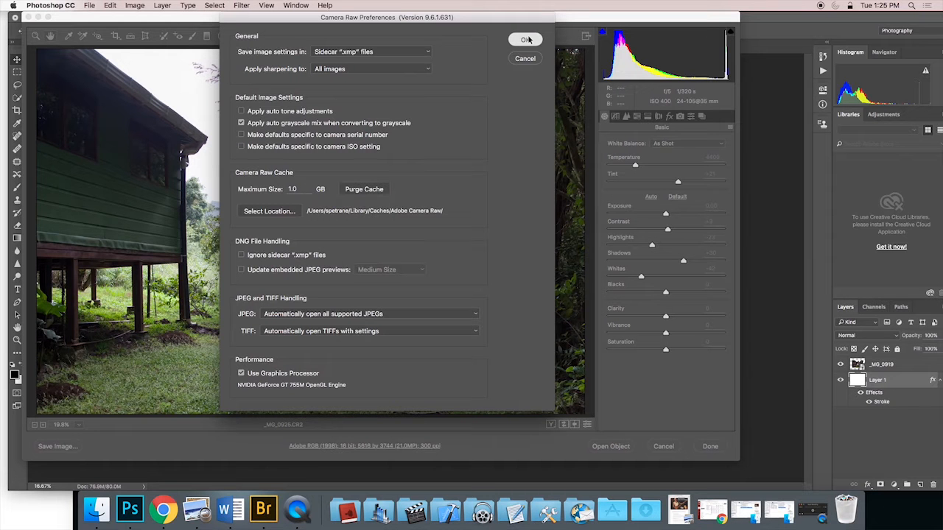
left_click(372, 50)
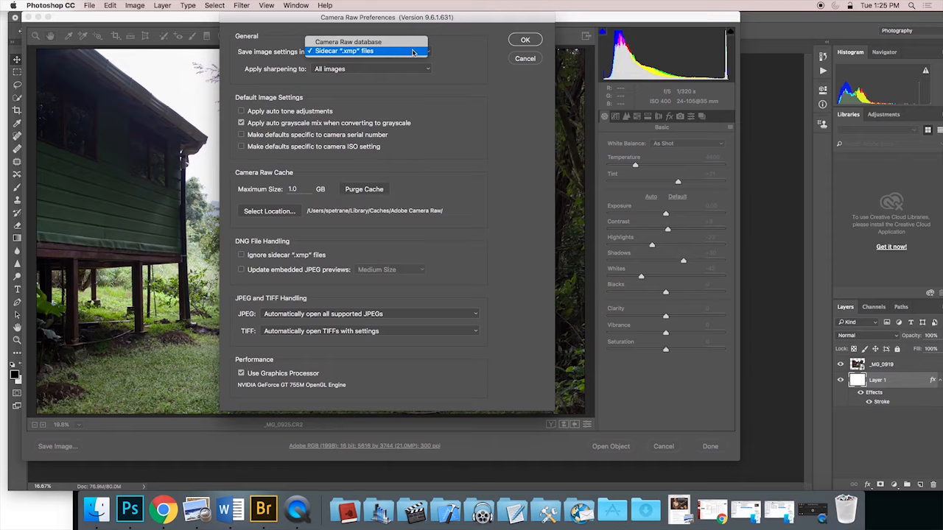
left_click(369, 50)
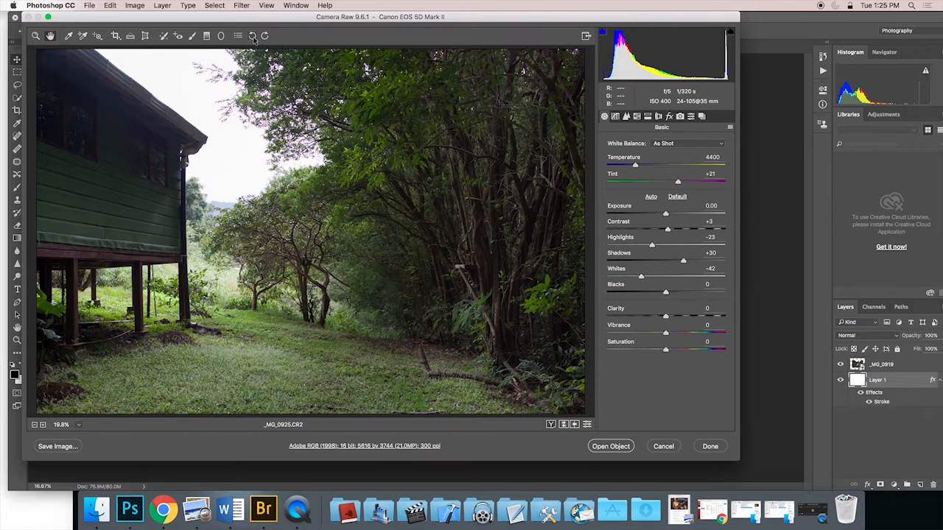
mouse_move(253, 35)
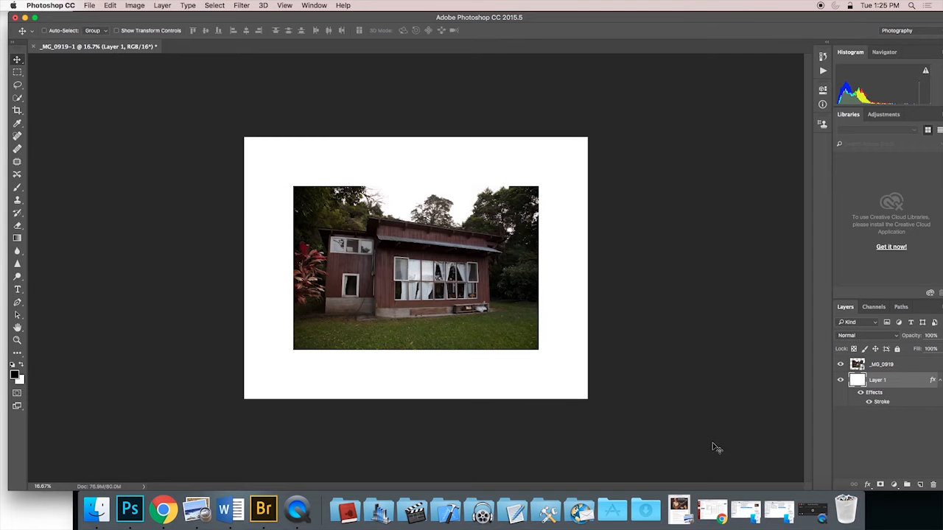
mouse_move(215, 455)
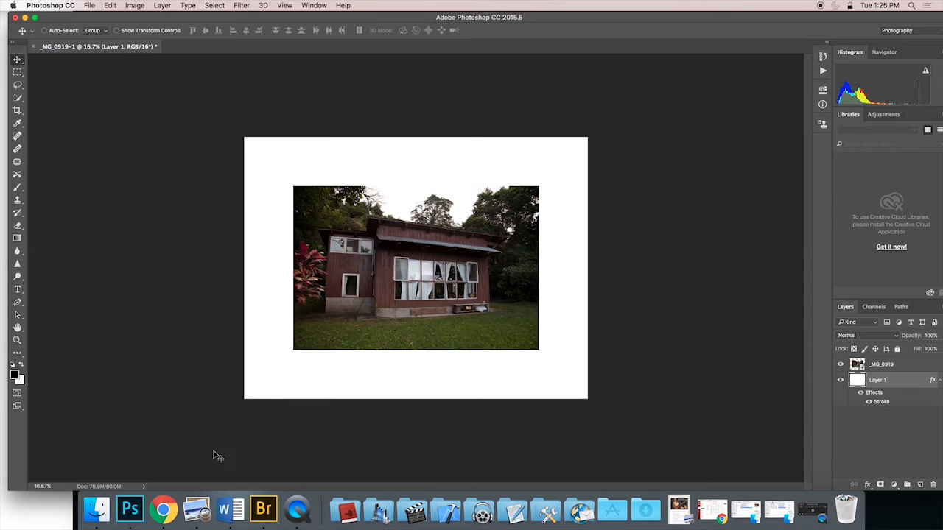
- Switch from Camera Raw over to Adobe Bridge
left_click(262, 508)
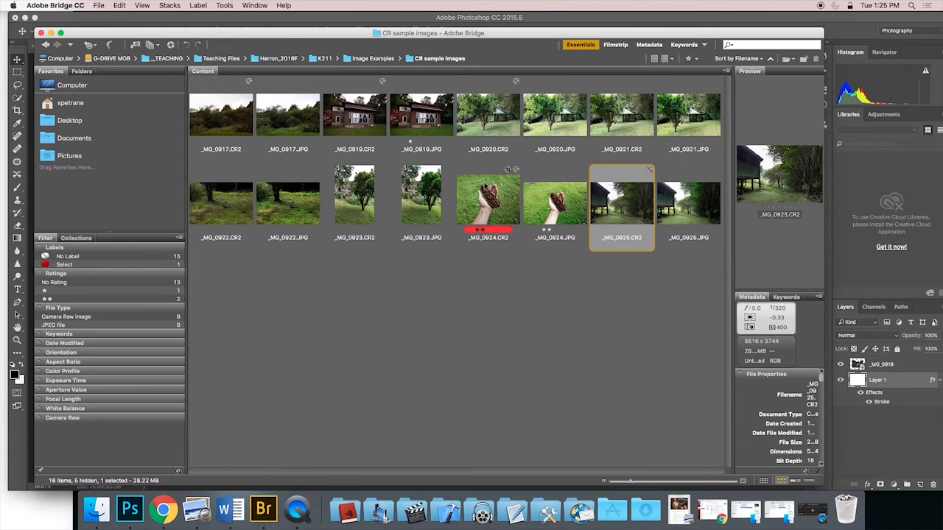
mouse_move(279, 140)
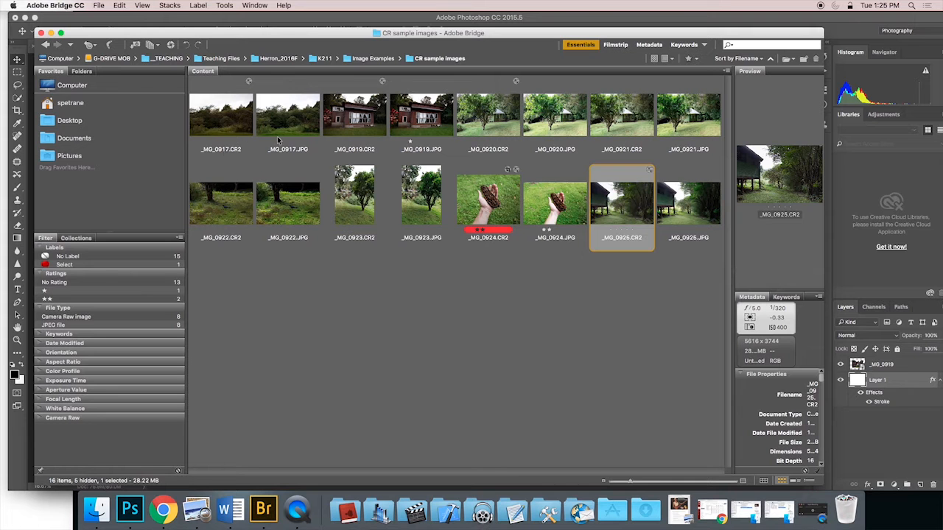
- Select the run of tree-in-a-field thumbnails together, six raw files in total
left_click(487, 115)
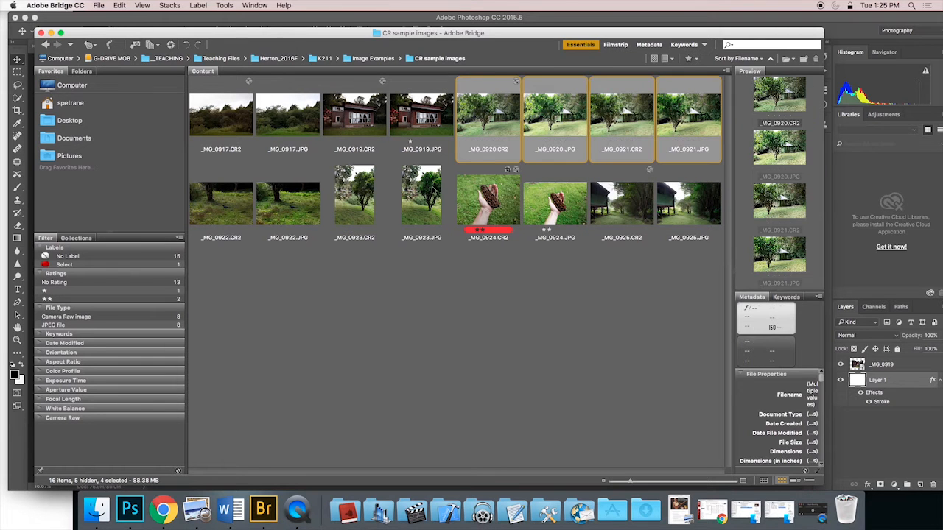
left_click(288, 199)
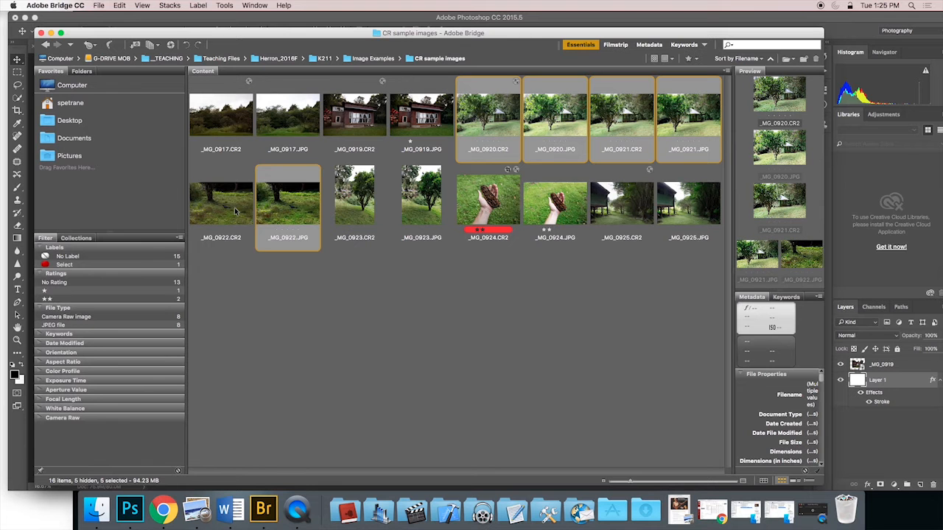